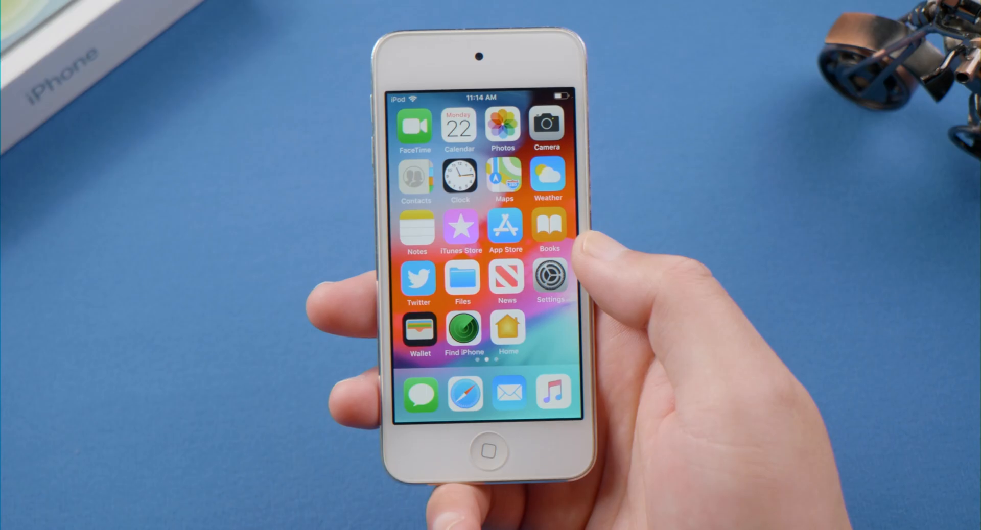
Open Settings and scroll down through General to reach the Reset page
left_click(550, 279)
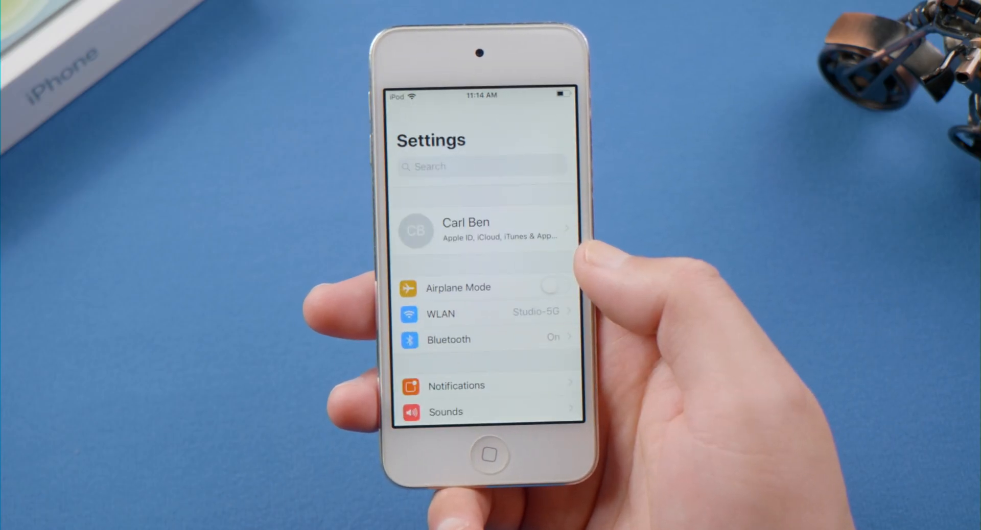
scroll("down", 3)
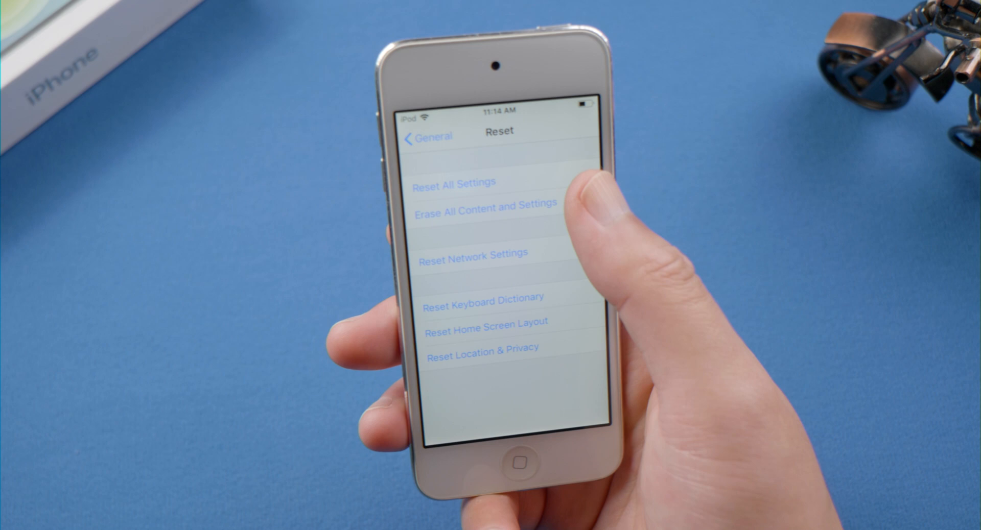
Choose Erase All Content and Settings, confirm Erase Now, and enter the four-digit passcode
left_click(485, 212)
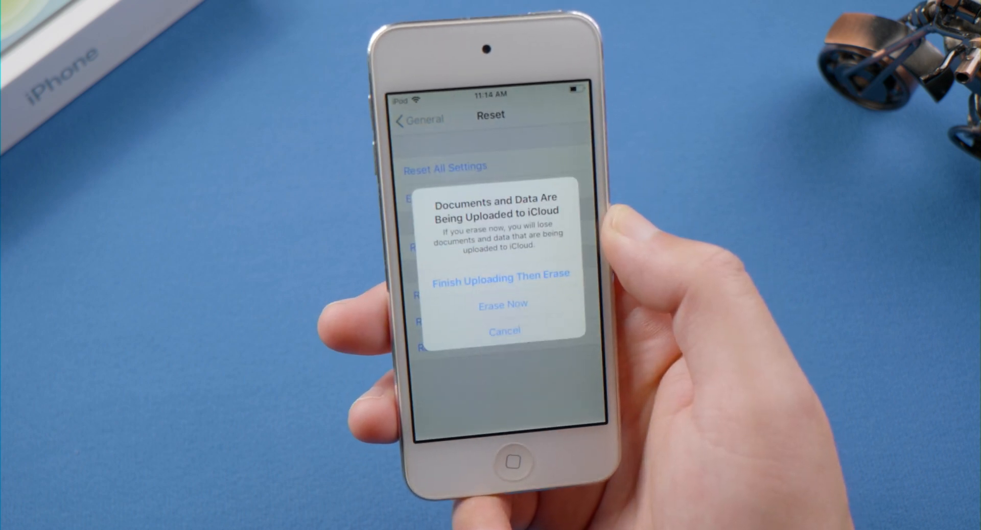
left_click(502, 331)
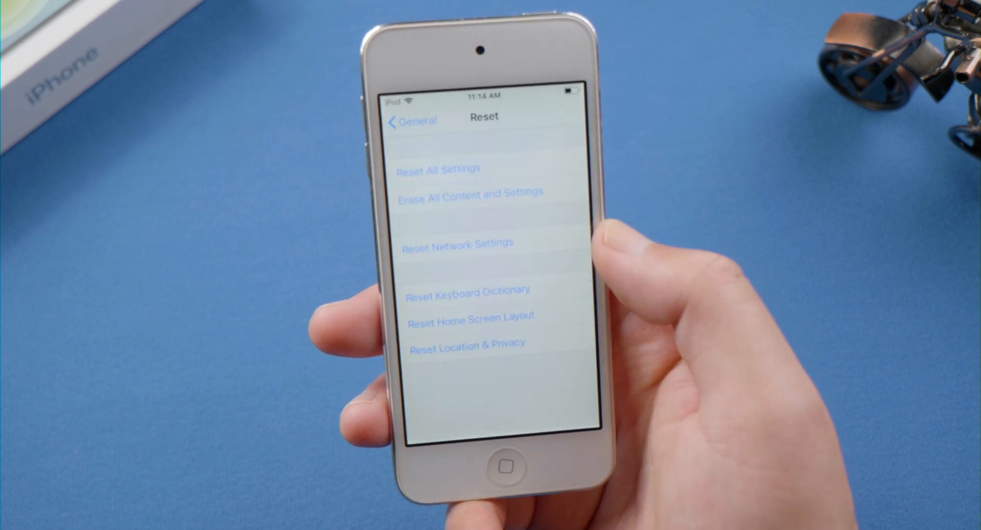
left_click(438, 168)
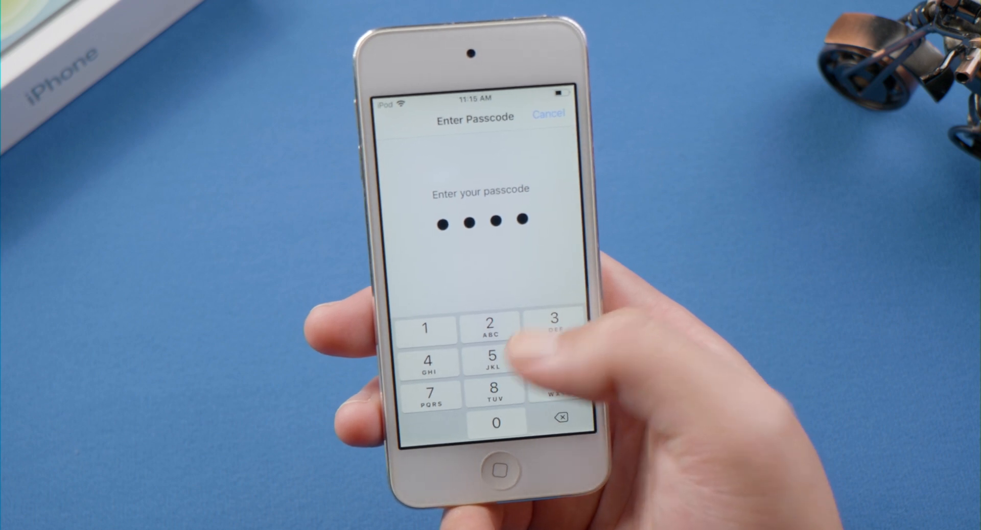